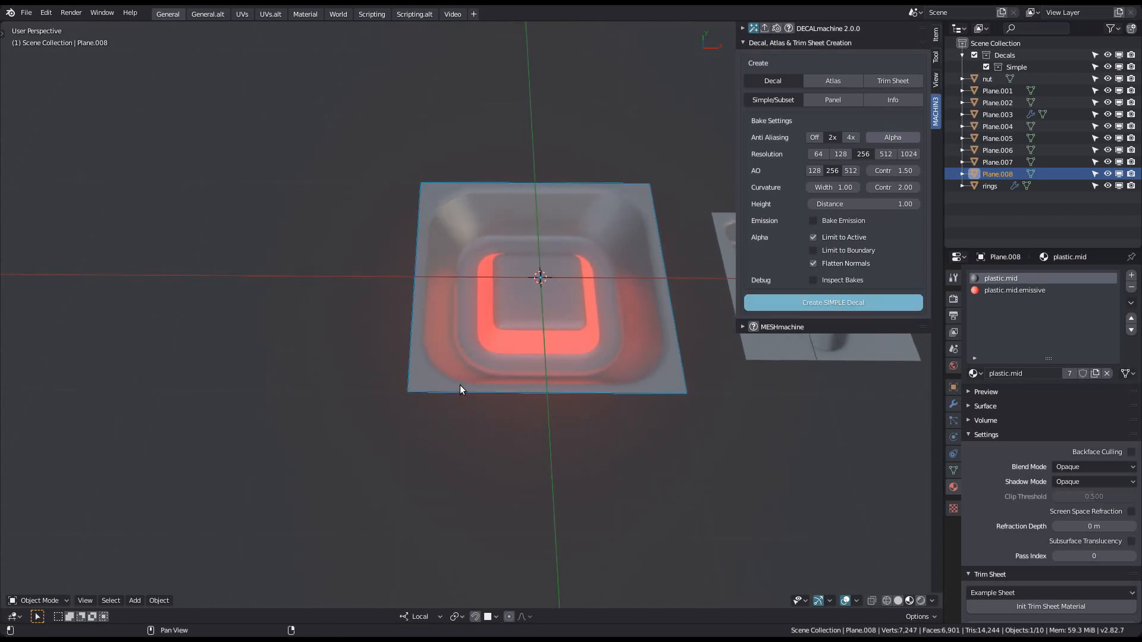
mouse_move(464, 379)
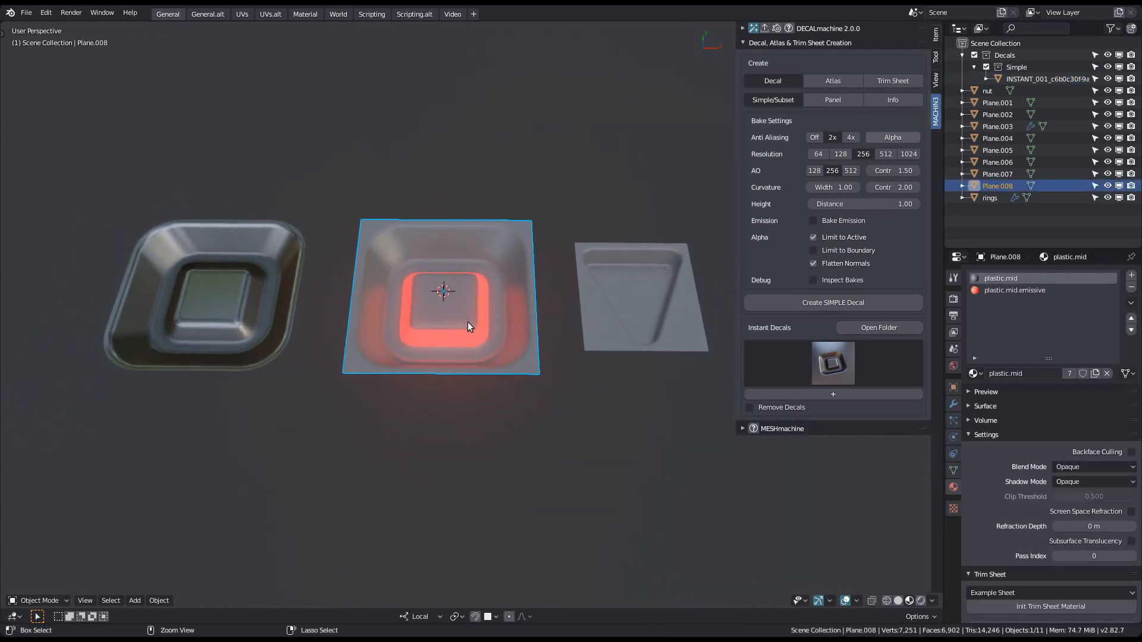
- Select the glowing plastic tile Plane.008 to bake a simple decal from it
click(814, 220)
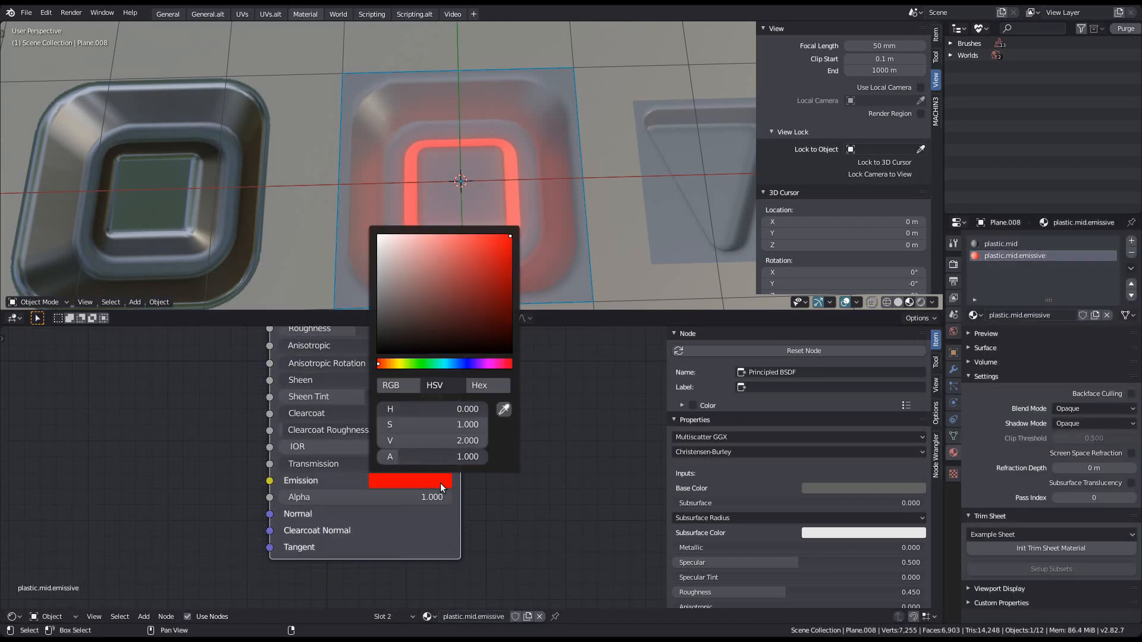
- Raise the Principled BSDF emission colour brightness V from 2.0 to 4.0
drag(408, 440, 452, 440)
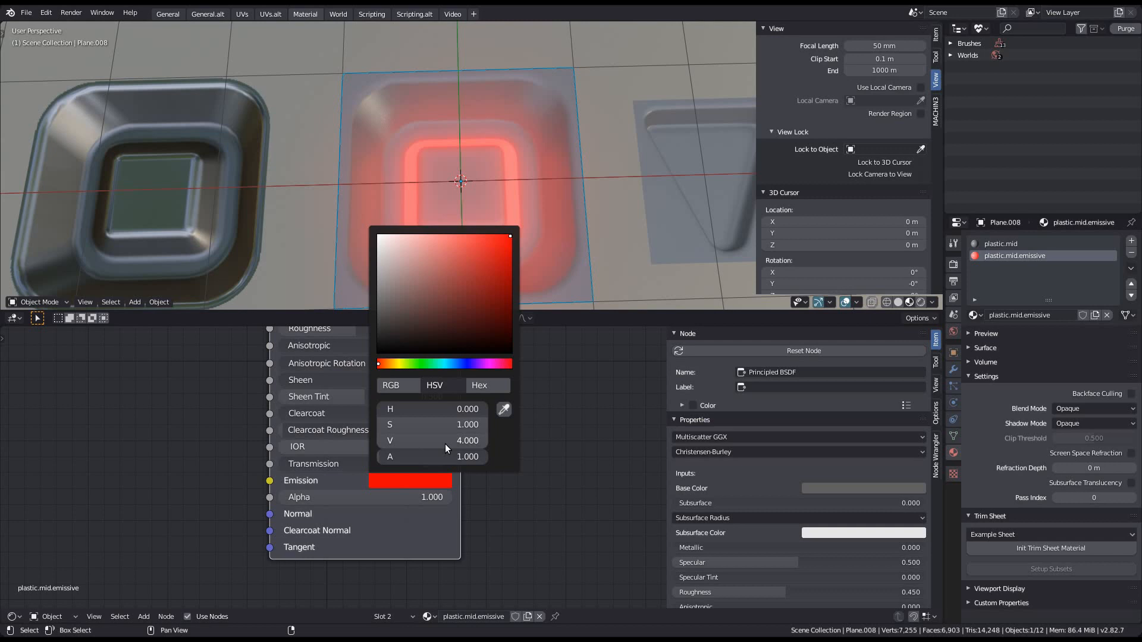
click(242, 150)
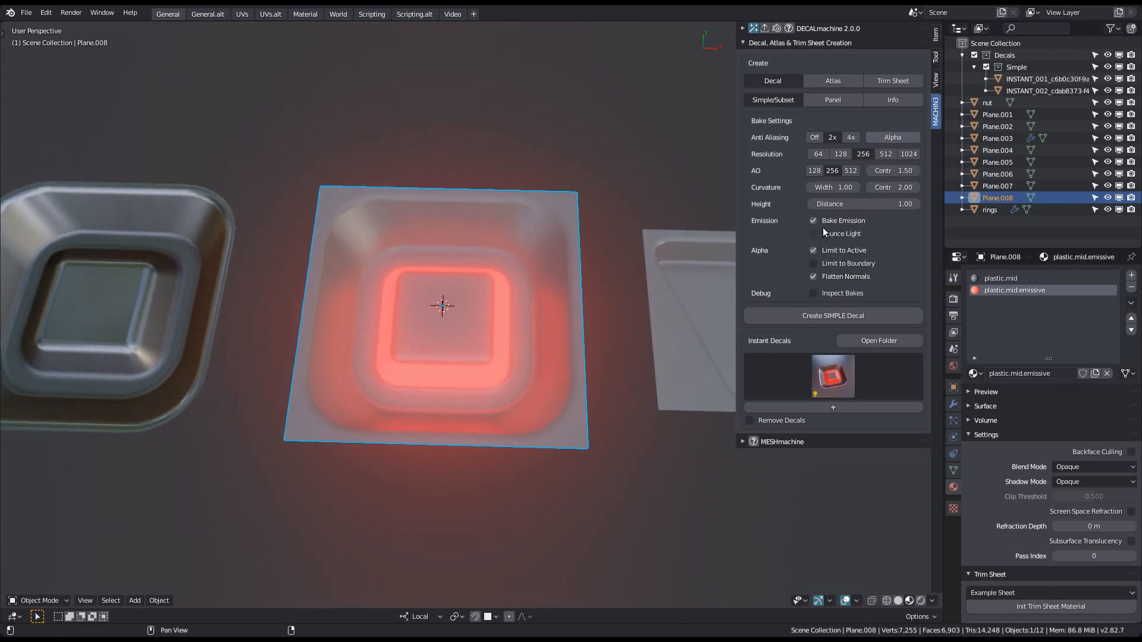
- Enable Bounce Light and bake a third emissive simple decal from the tile
click(813, 233)
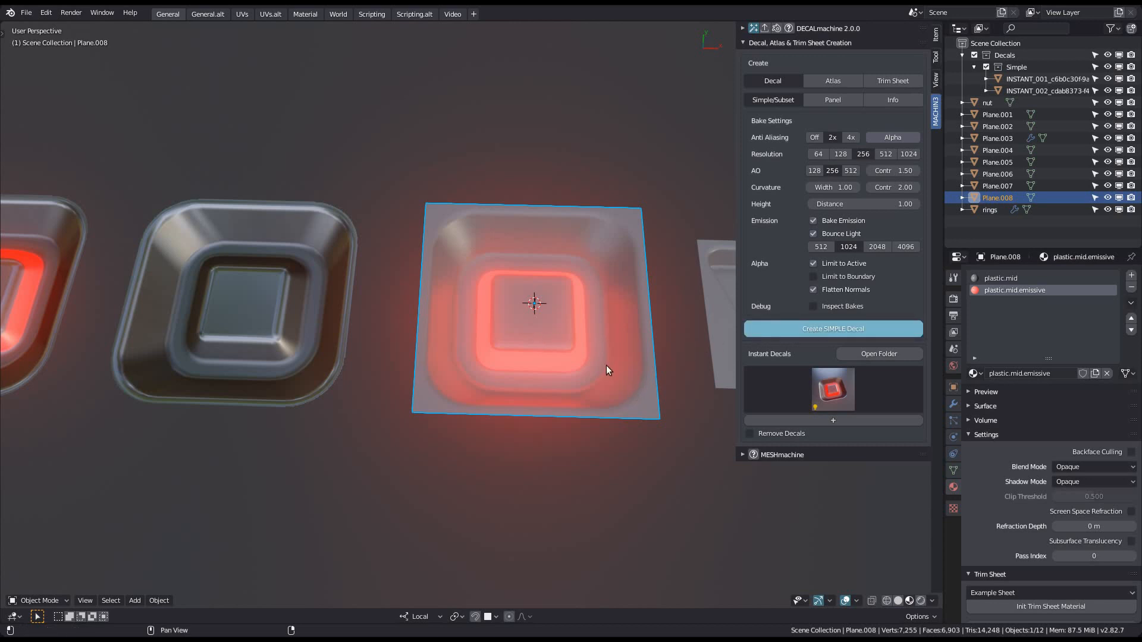
click(832, 329)
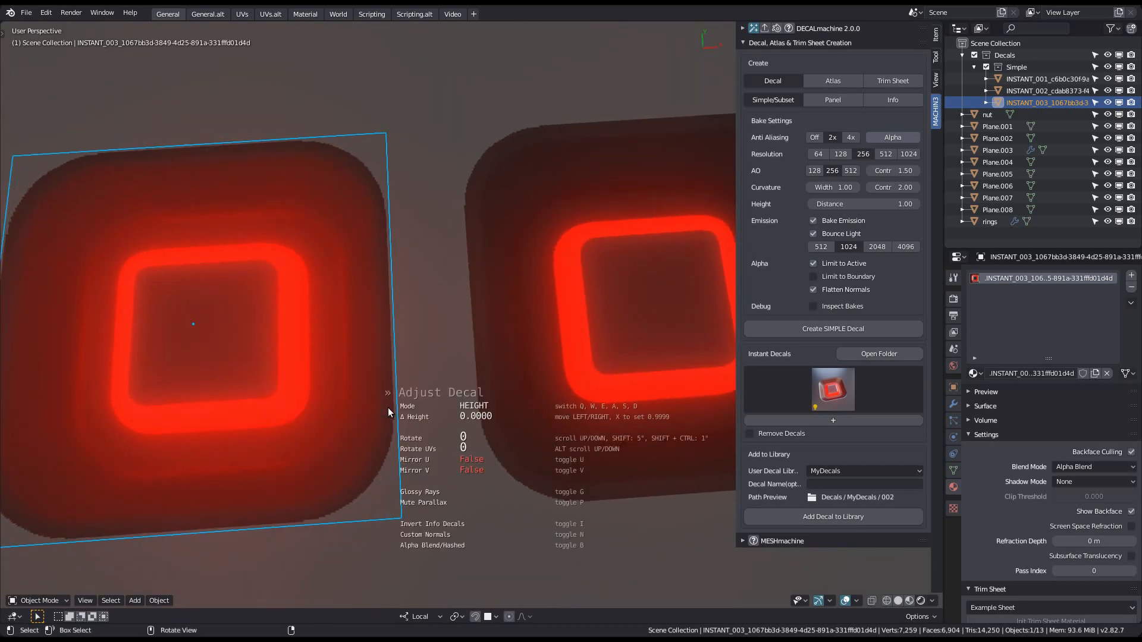
- Adjust the decal in emission mode and confirm its placement in the row
key(e)
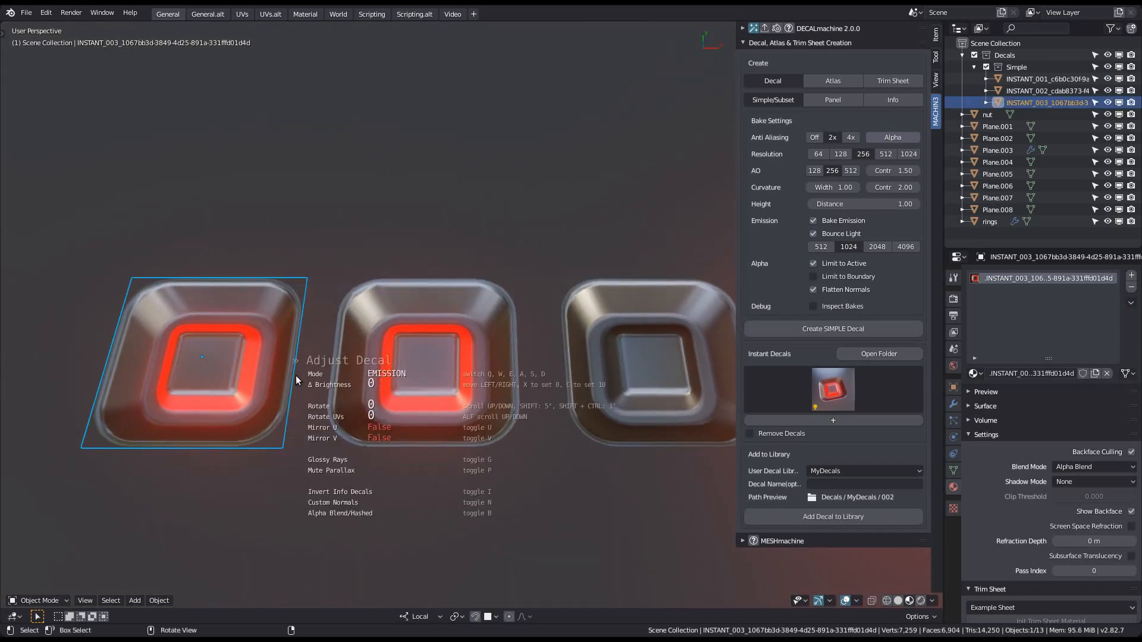
click(425, 357)
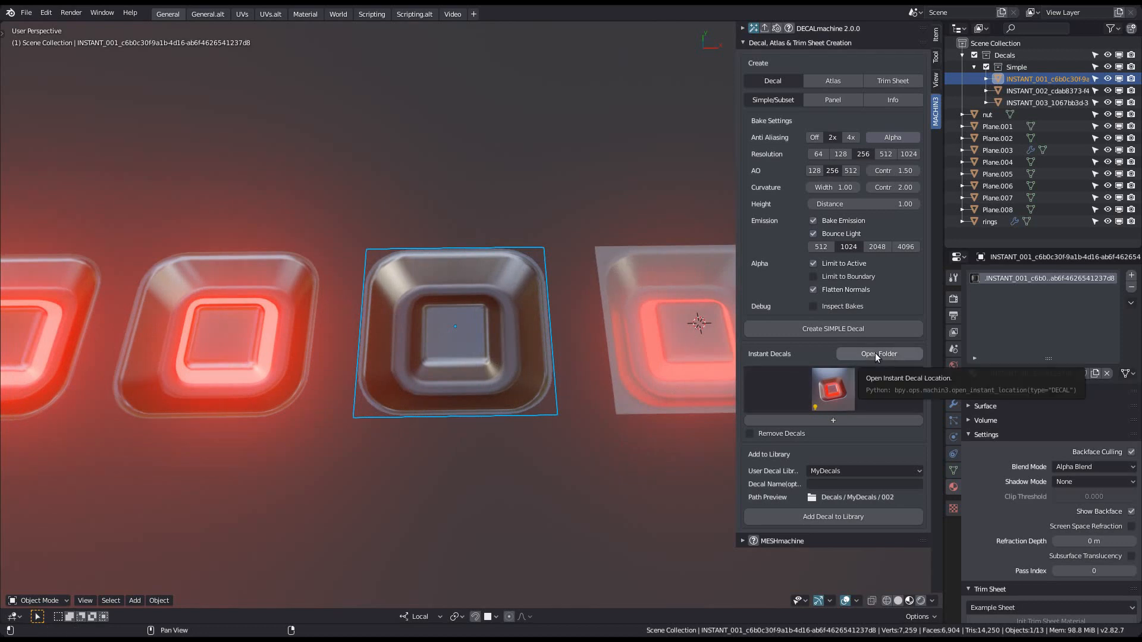
click(878, 354)
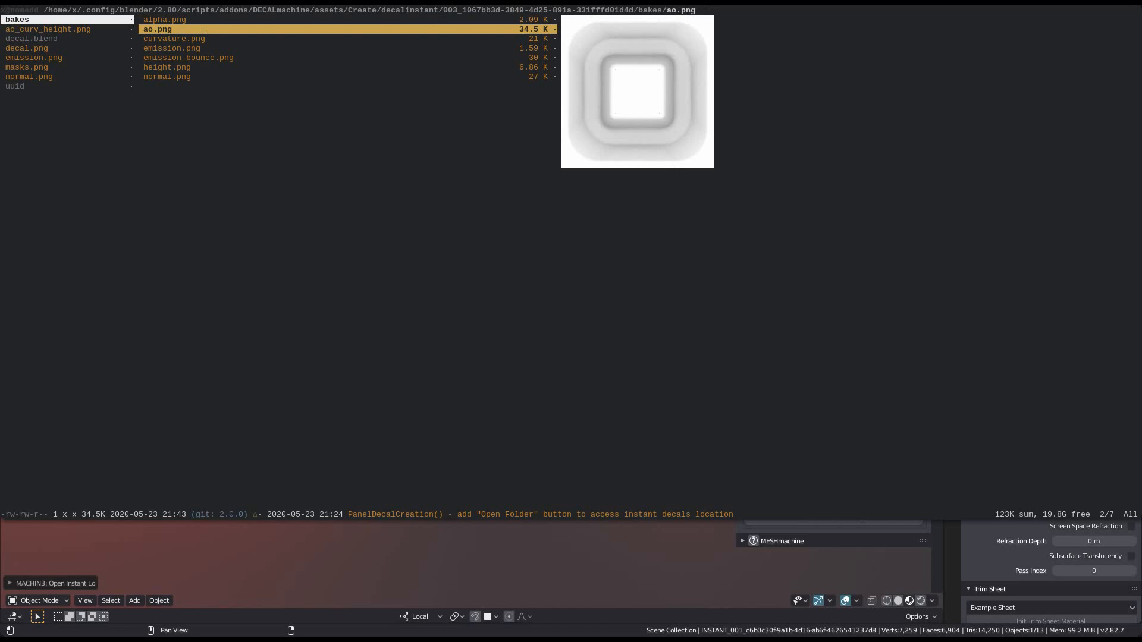
click(188, 58)
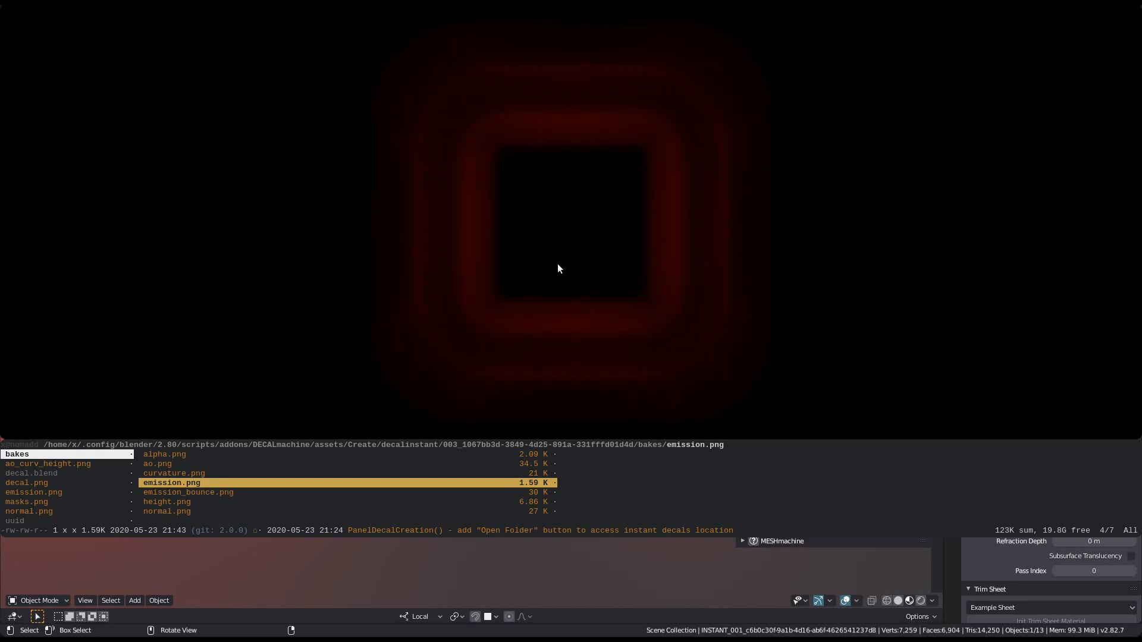
mouse_move(486, 294)
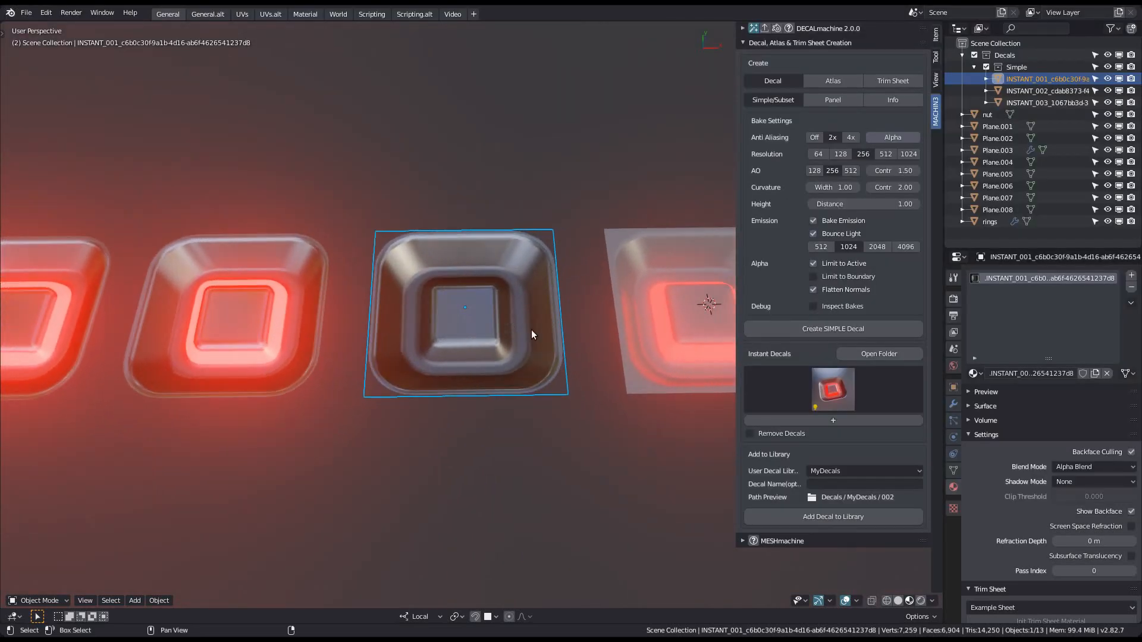
click(833, 389)
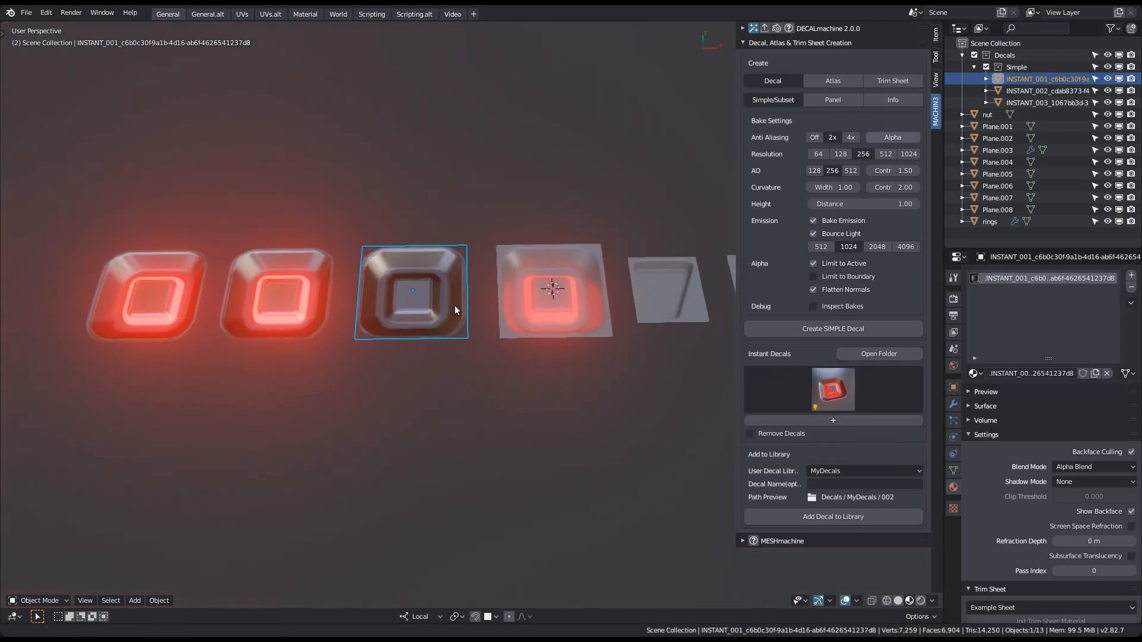
- Browse the 001 decal folder, previewing emission.png and masks.png, and open normal.png in Krita
click(878, 354)
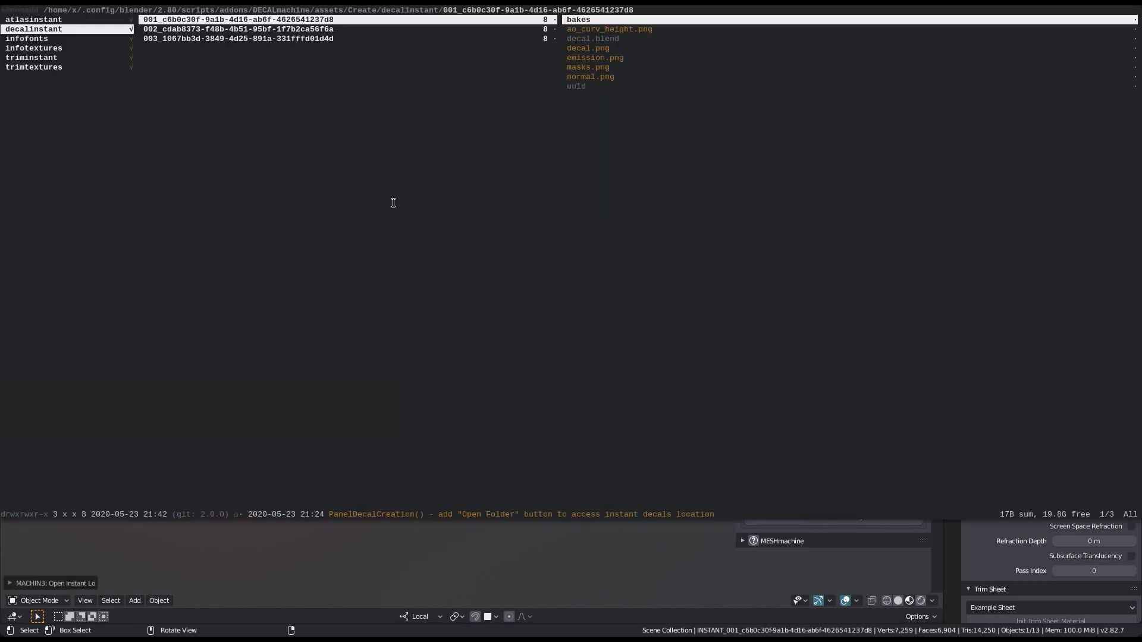
click(578, 19)
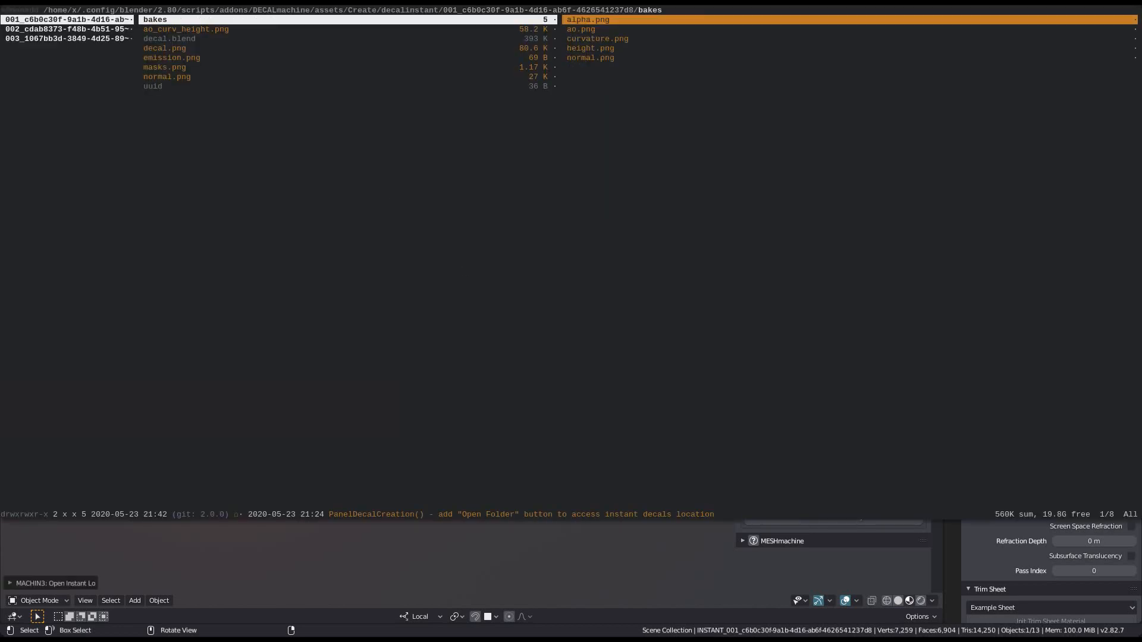
click(171, 58)
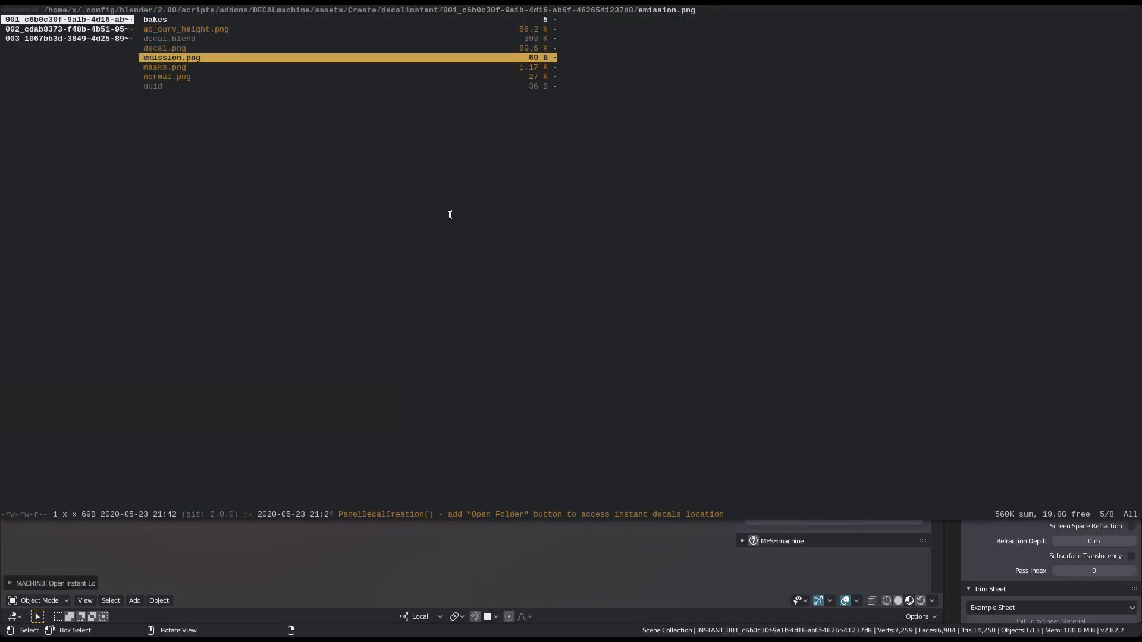
click(165, 67)
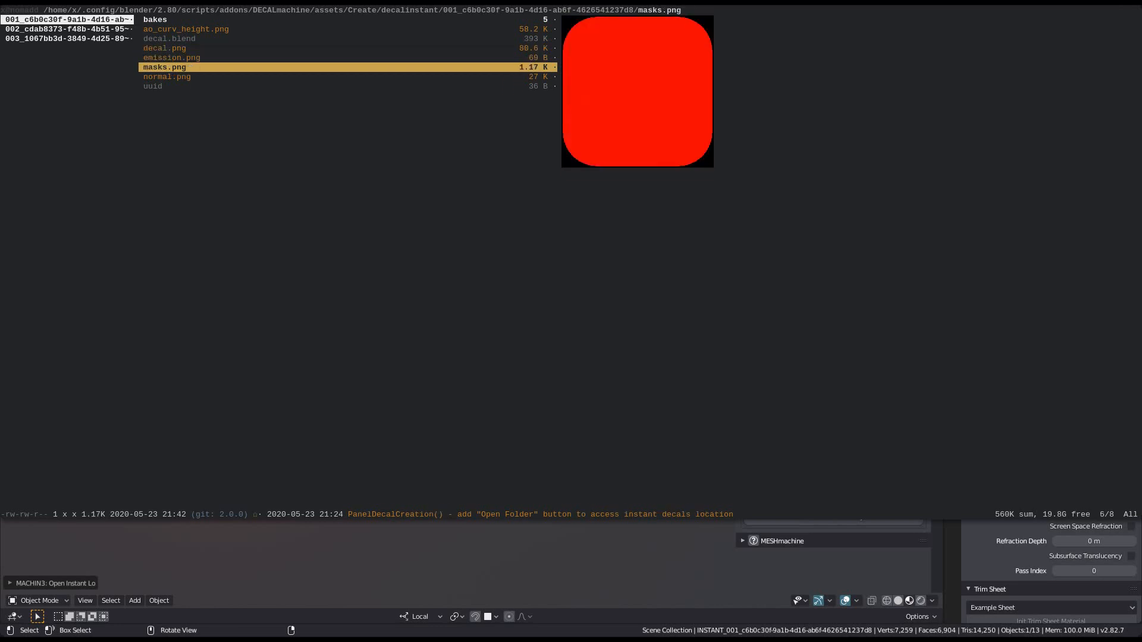
click(167, 77)
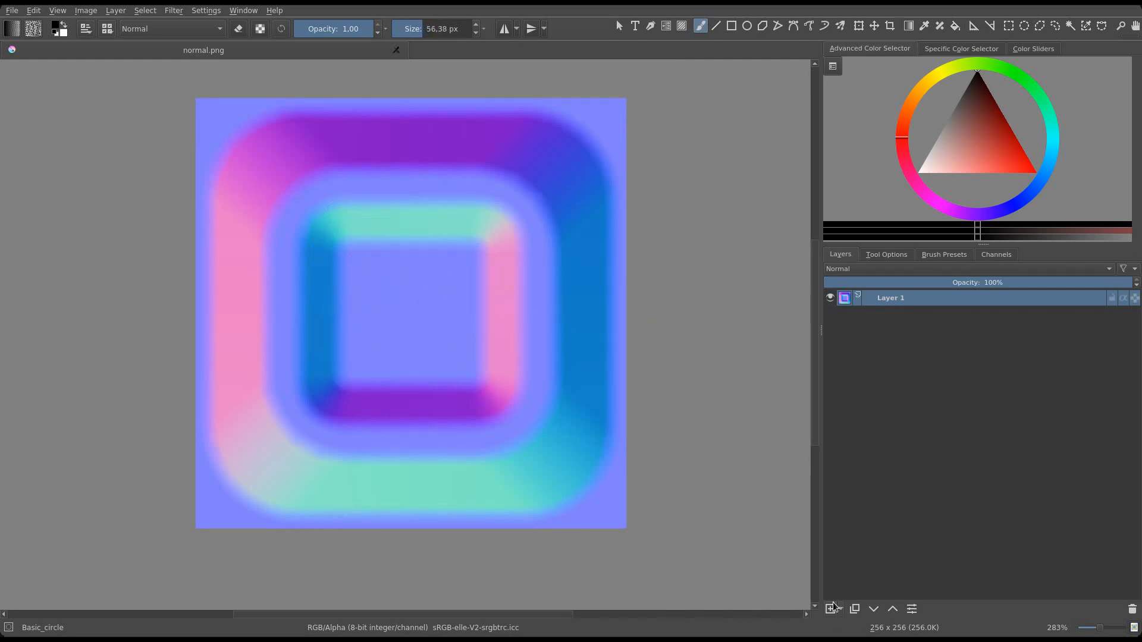
- Paint pink bars and a green triangle on a new black layer and save it as emission.png
click(828, 608)
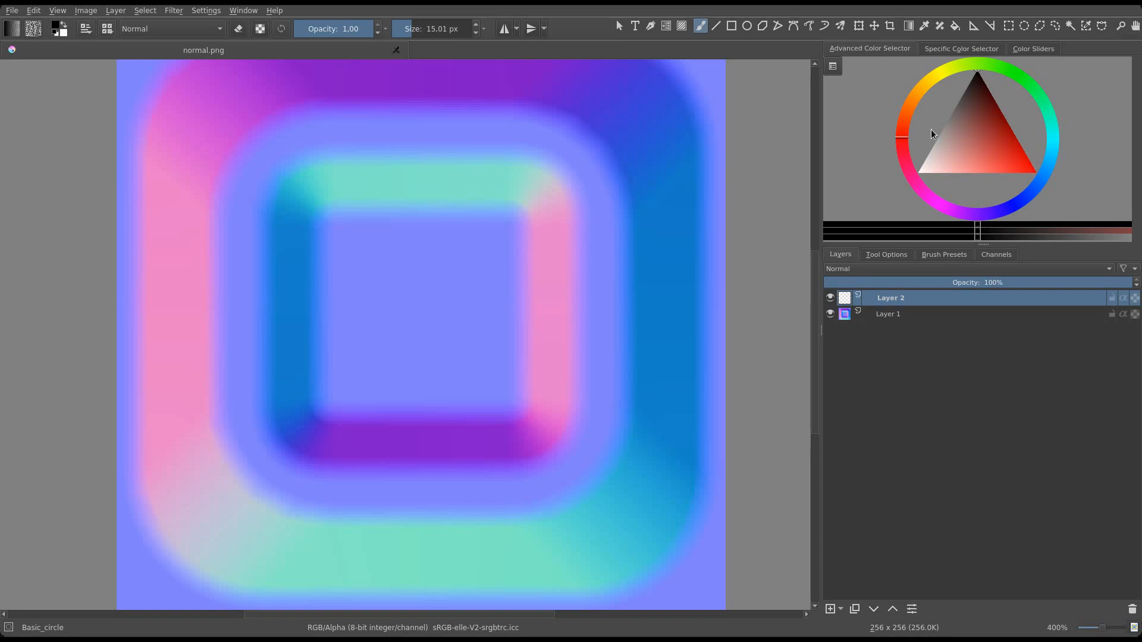
drag(345, 247, 418, 382)
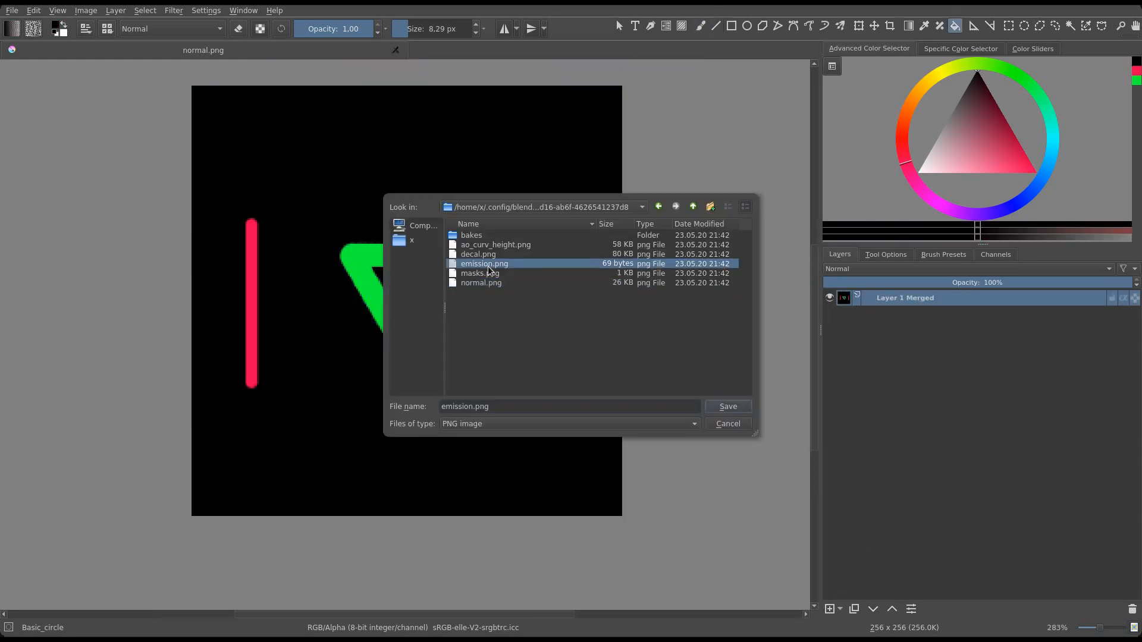
click(726, 406)
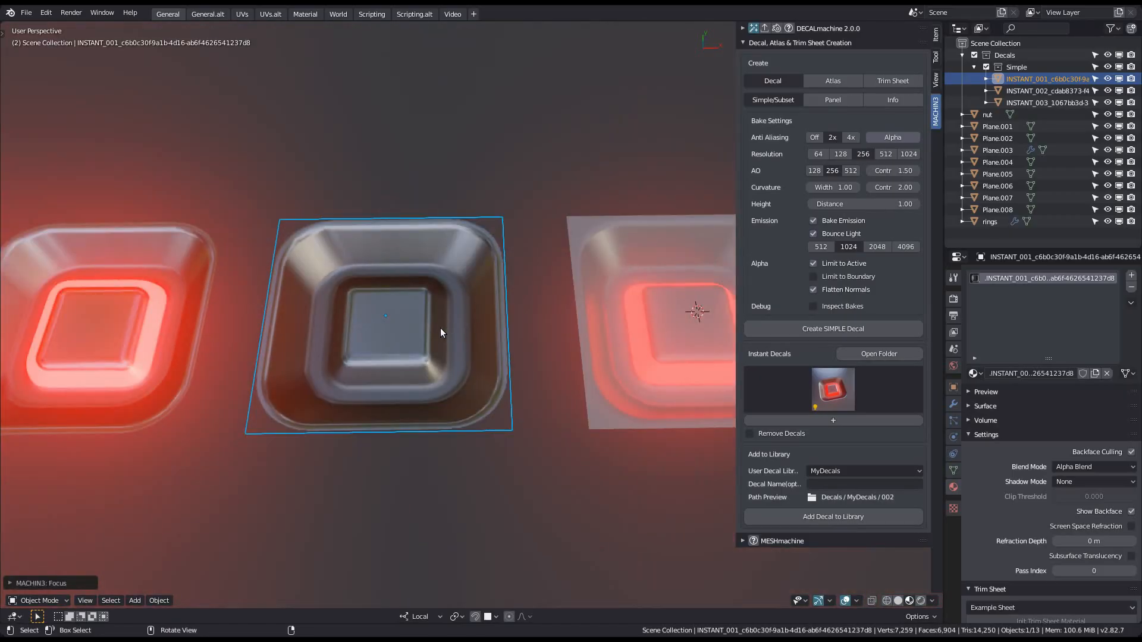
- Reload the repainted emission texture and add the three instant decals to MyDecals
drag(437, 327, 415, 285)
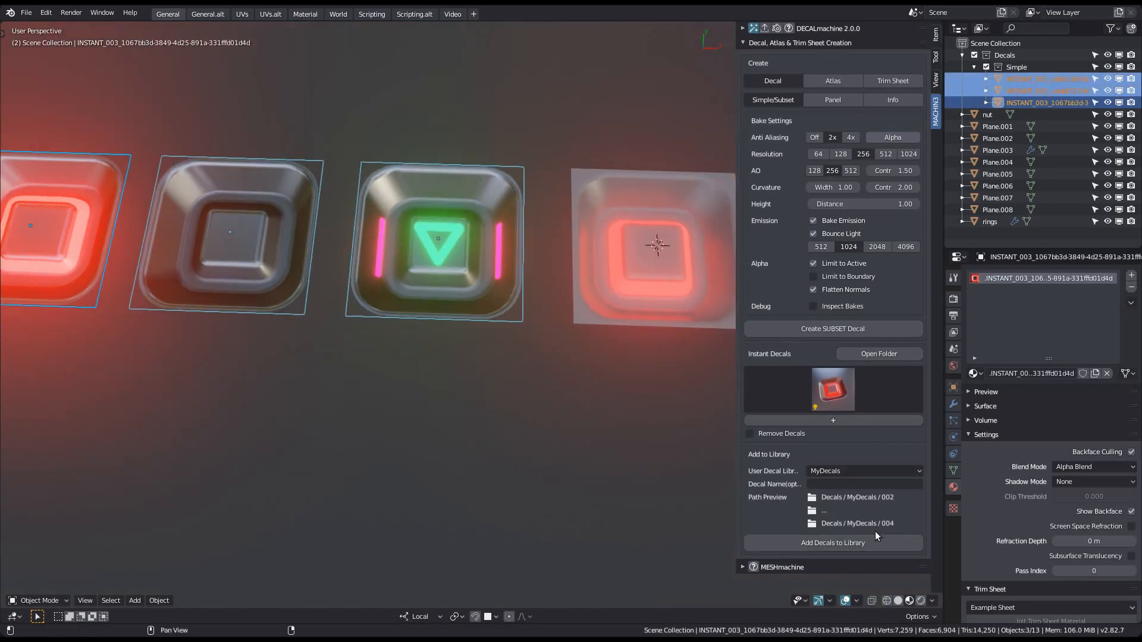
click(833, 543)
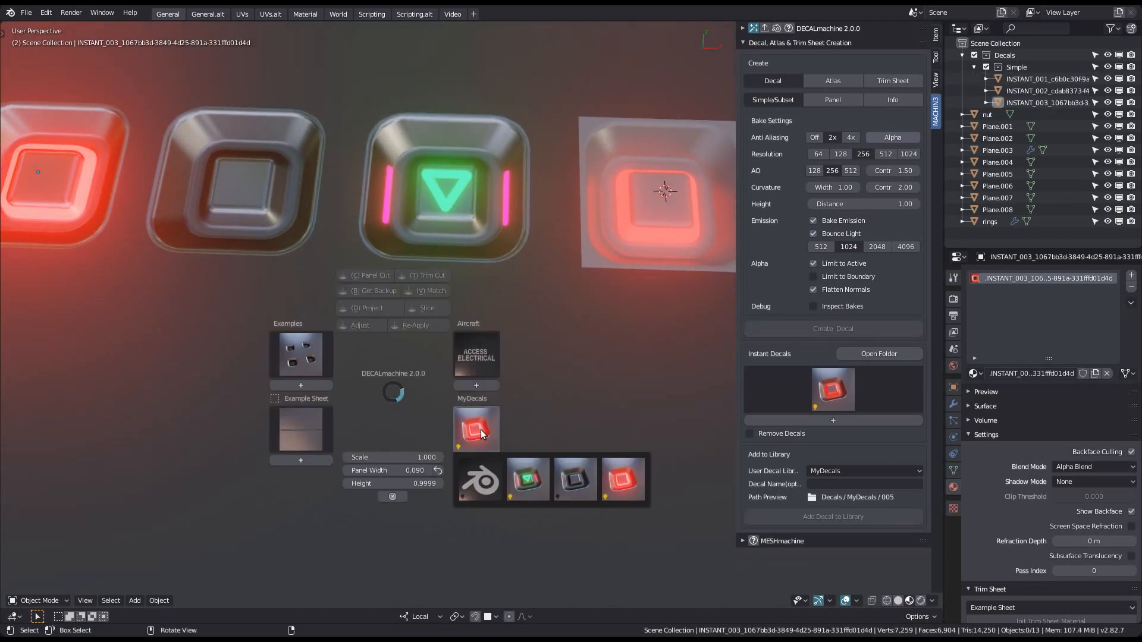
- Expand the MyDecals library thumbnail in the DECALmachine pie menu
click(575, 479)
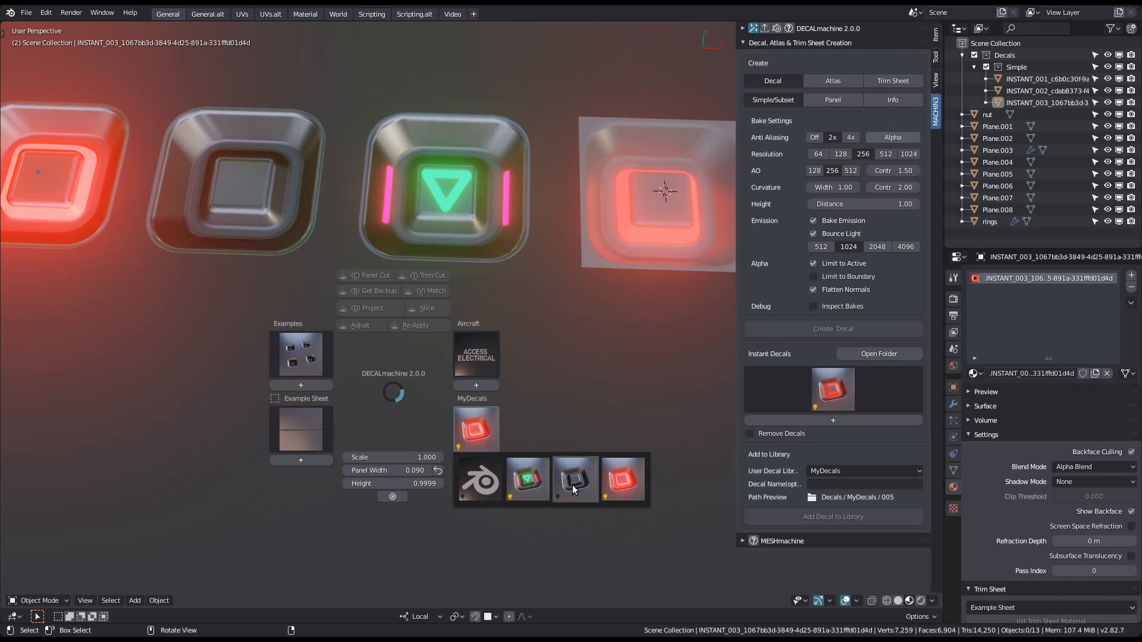